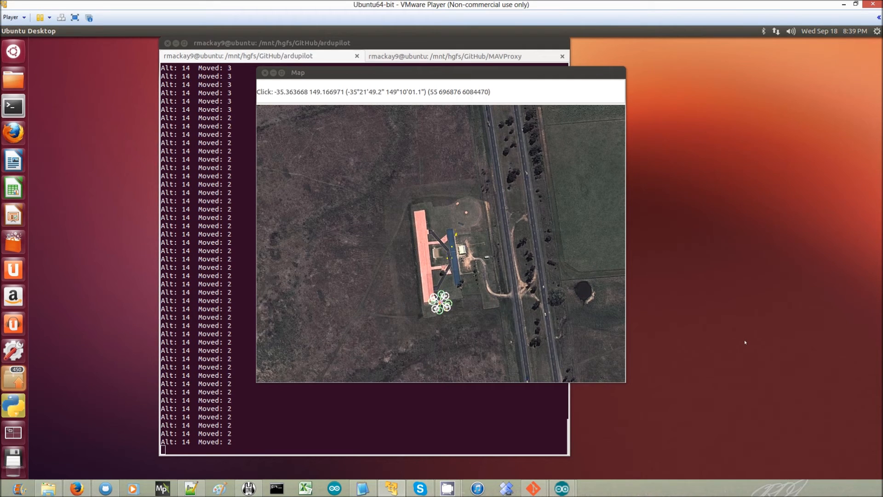
mouse_move(441, 303)
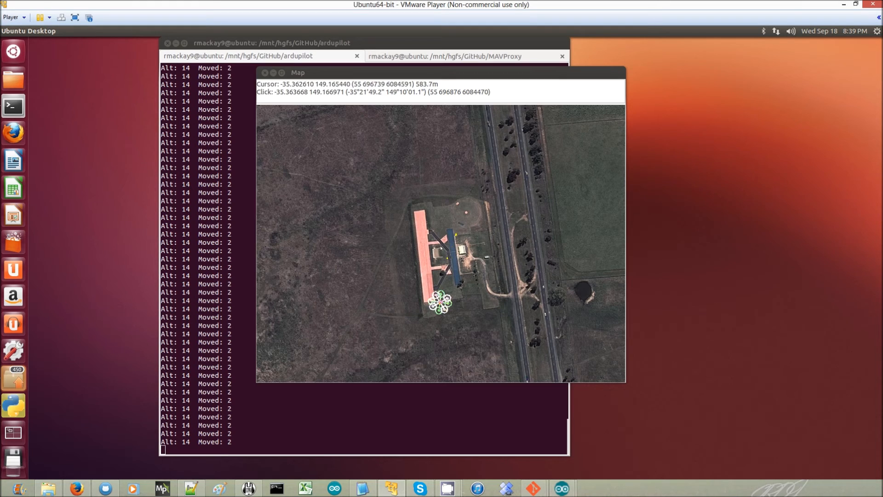
mouse_move(457, 232)
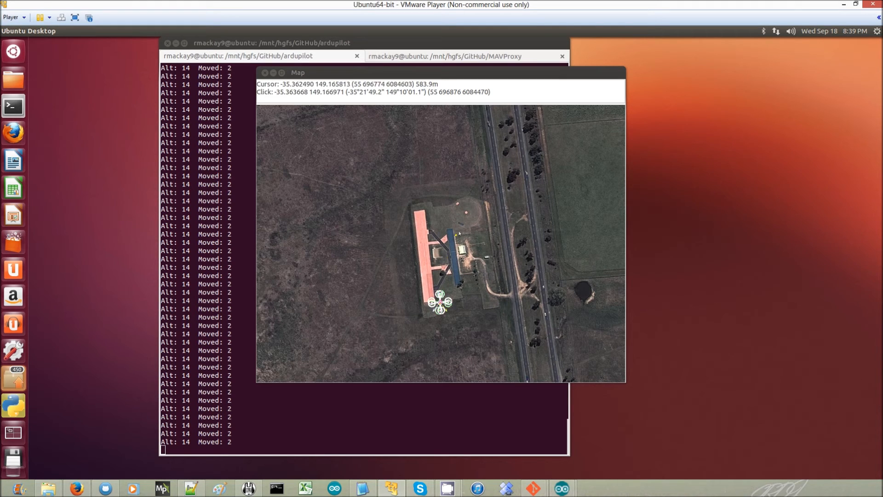
mouse_move(451, 254)
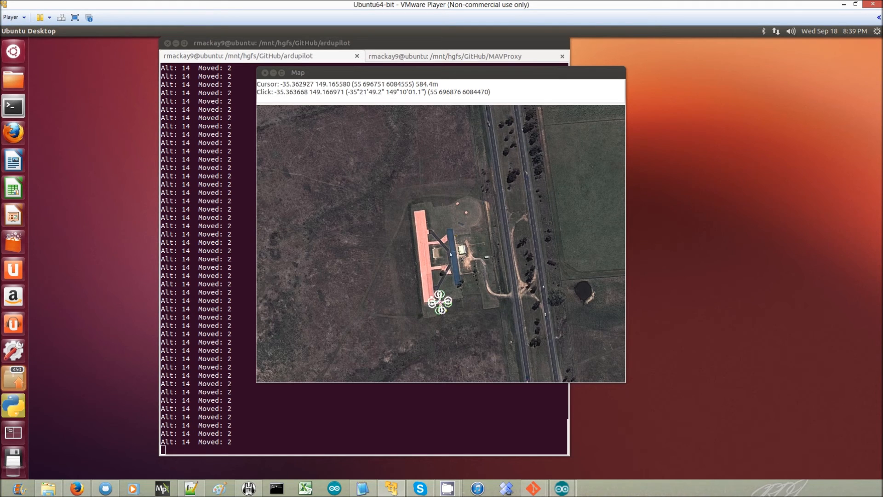